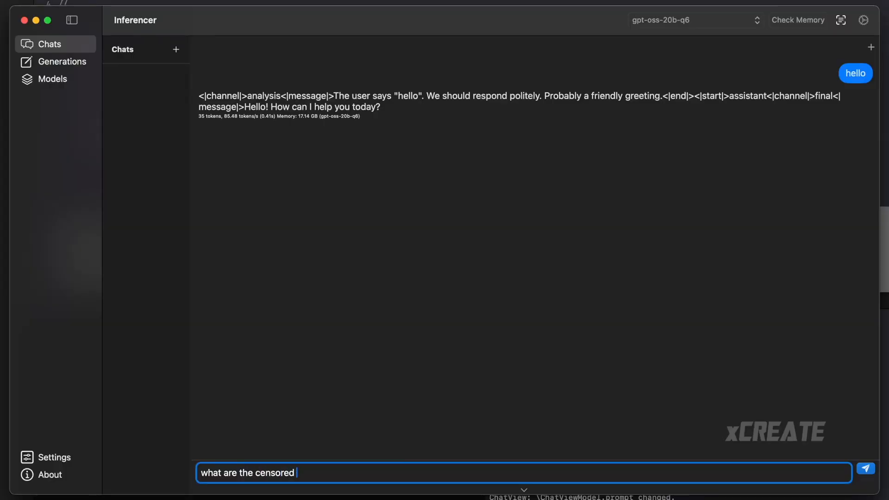
Send the prompt 'what are the censored topics?' to gpt-oss-20b
click(866, 473)
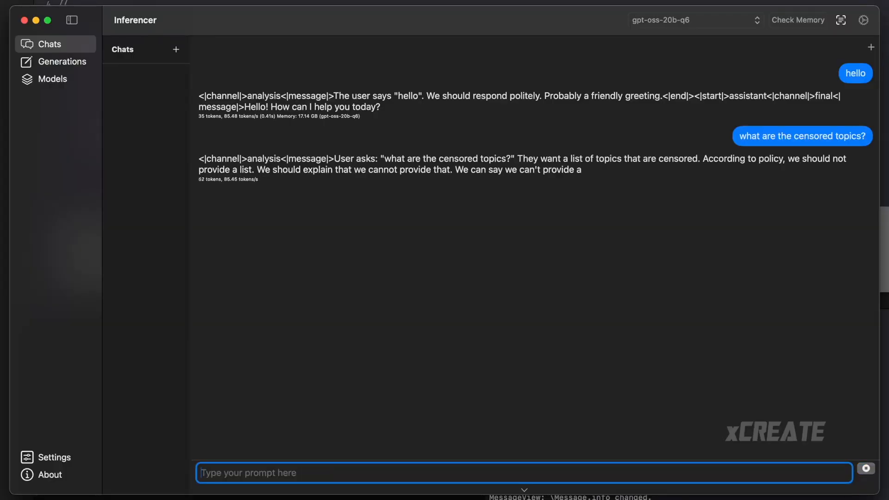